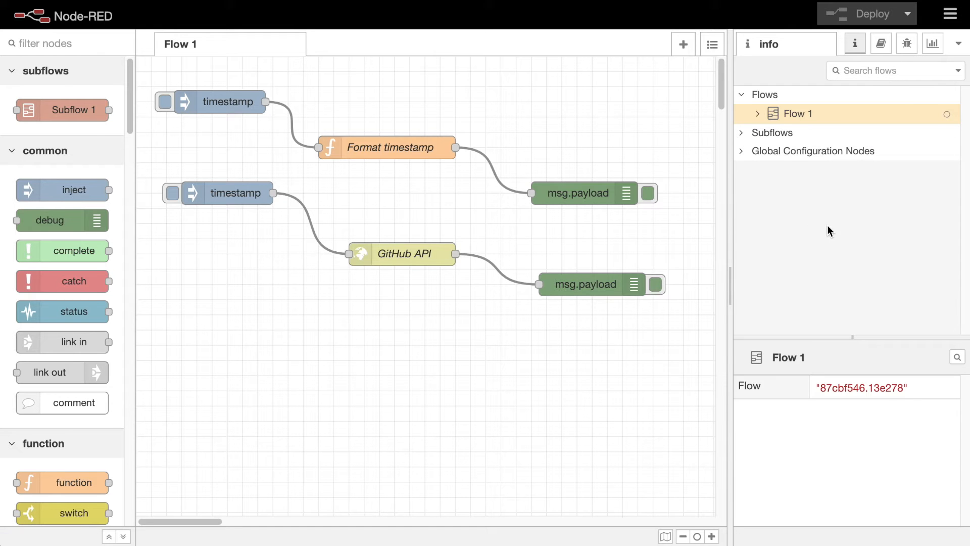
{"action": "mouse_move", "coordinate": [850, 199]}
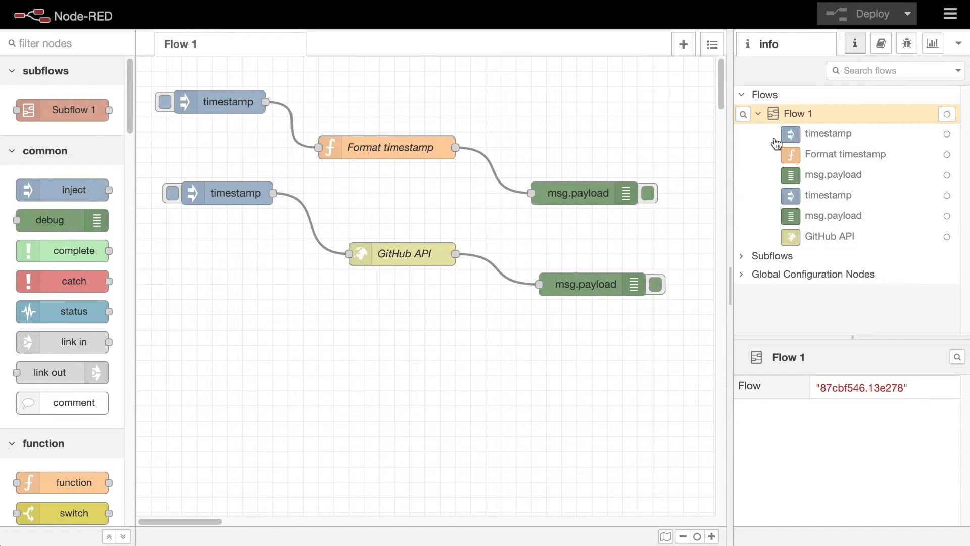
- Expand the Subflows outline and view details for Set message, then Format timestamp
{"action": "left_click", "coordinate": [771, 256]}
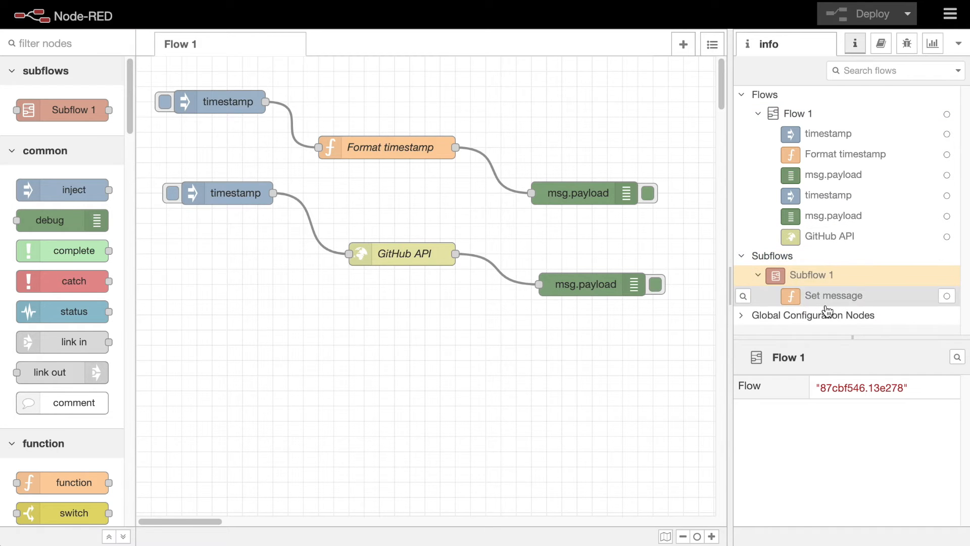
{"action": "left_click", "coordinate": [832, 295]}
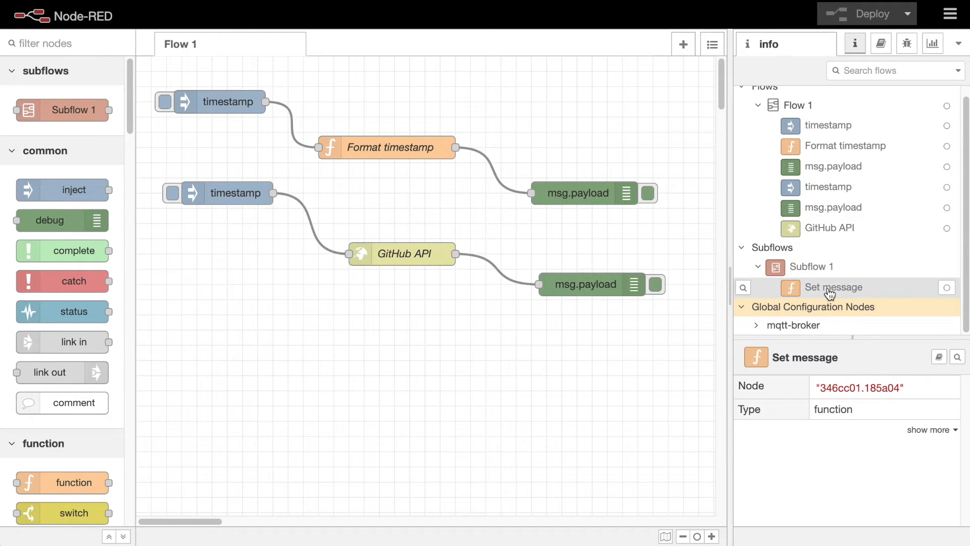
{"action": "left_click", "coordinate": [845, 154]}
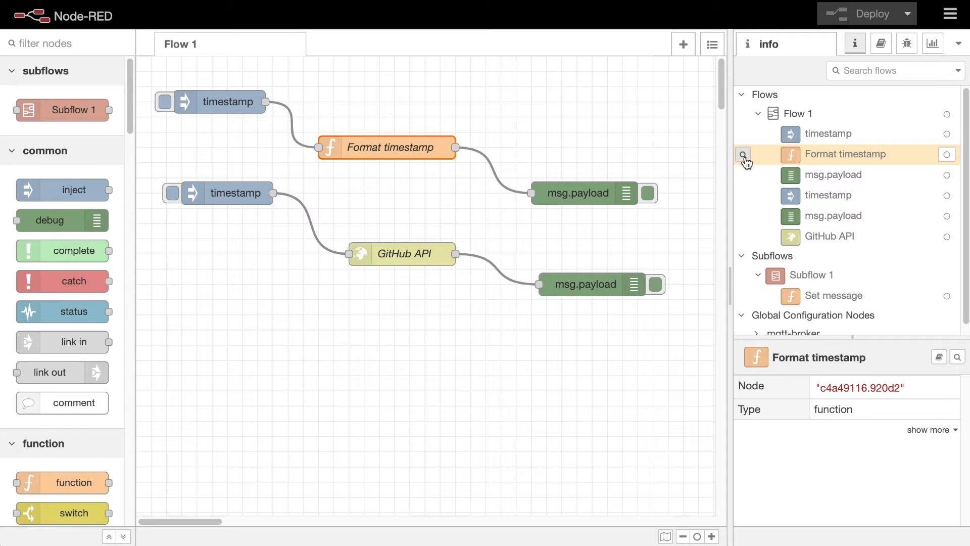
- Locate Format timestamp on the canvas, disable it and re-enable it from the outline
{"action": "left_click", "coordinate": [743, 153]}
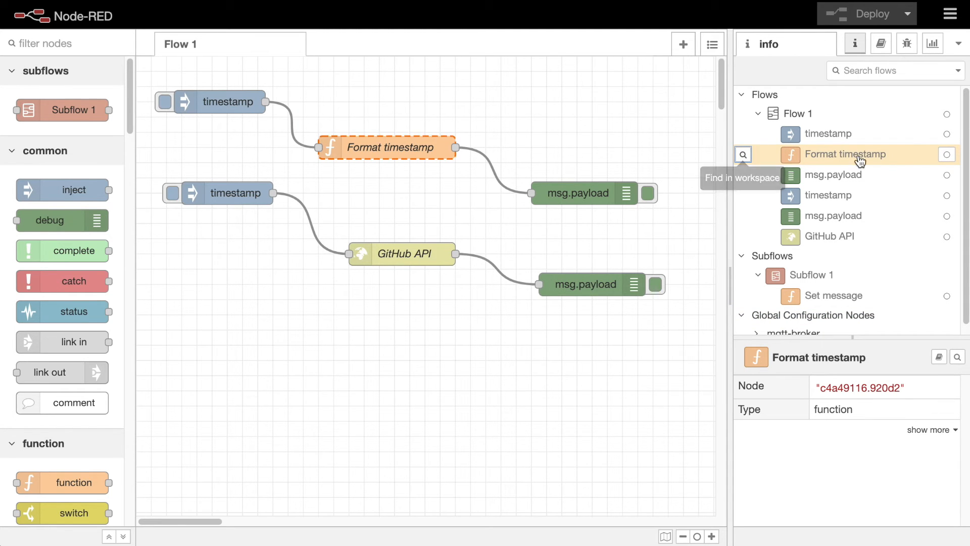
{"action": "left_click", "coordinate": [947, 154]}
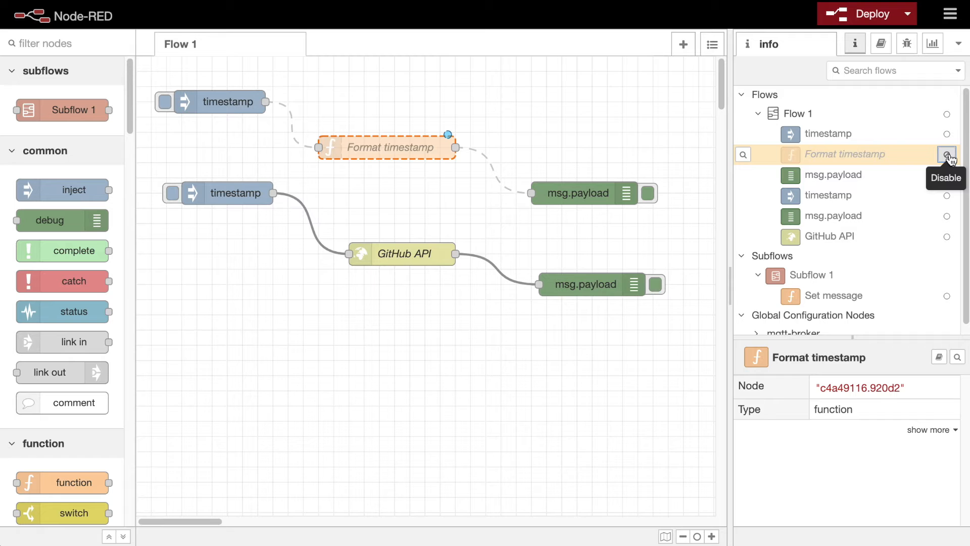
{"action": "left_click", "coordinate": [947, 154]}
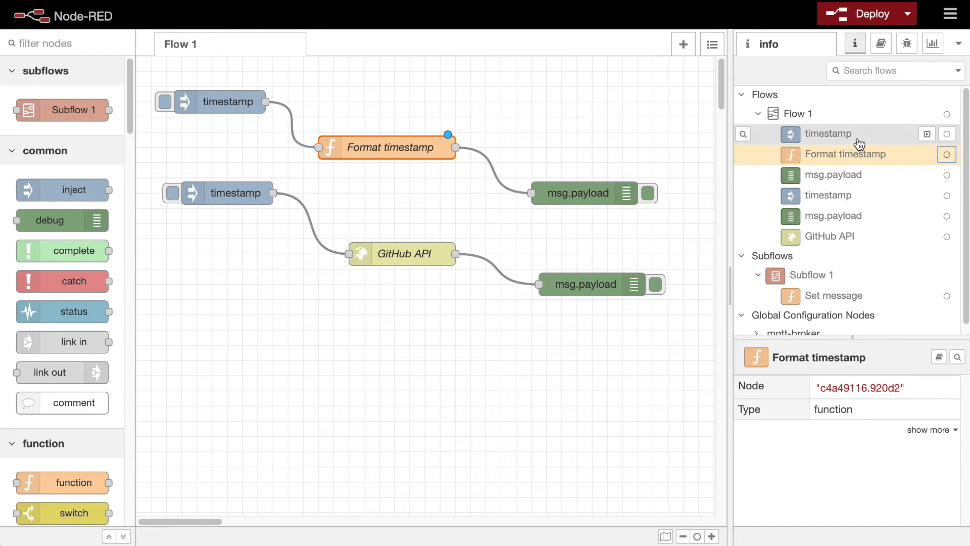
{"action": "mouse_move", "coordinate": [916, 137]}
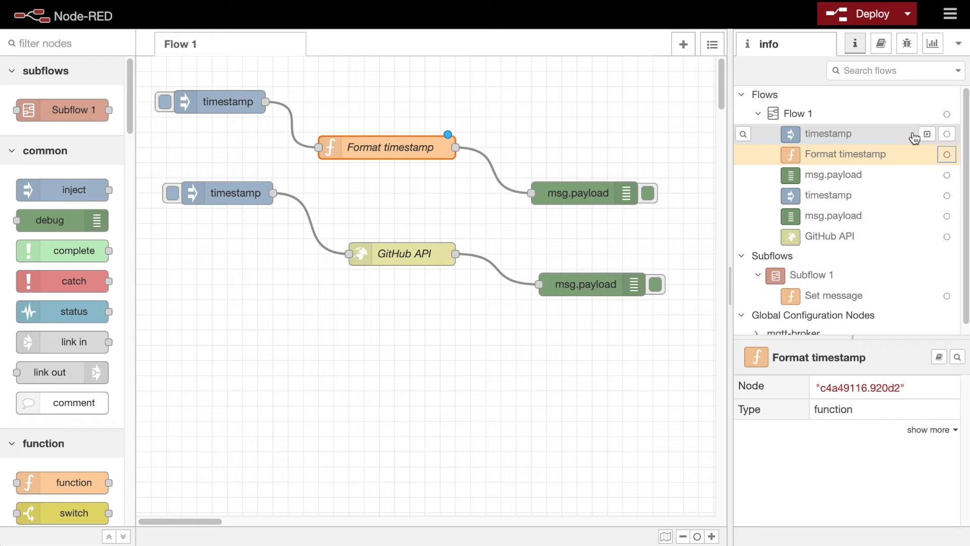
{"action": "mouse_move", "coordinate": [927, 135]}
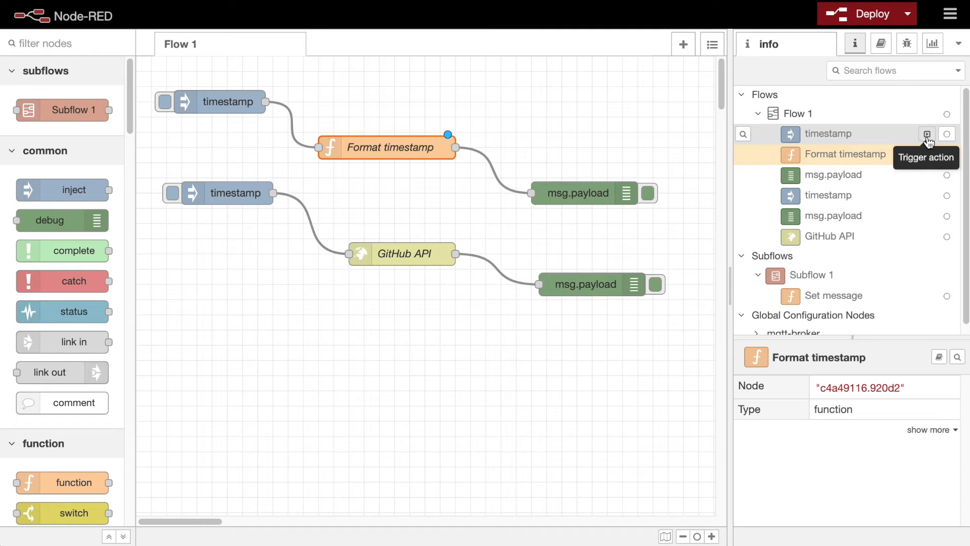
- Fire the first timestamp inject, then view the msg.payload debug node's settings without changing them
{"action": "left_click", "coordinate": [927, 134]}
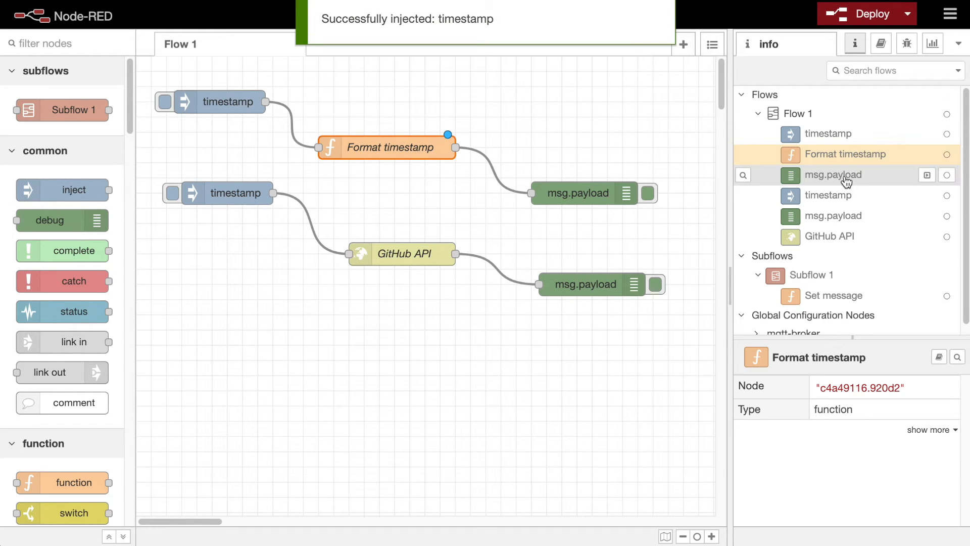
{"action": "double_click", "coordinate": [579, 193]}
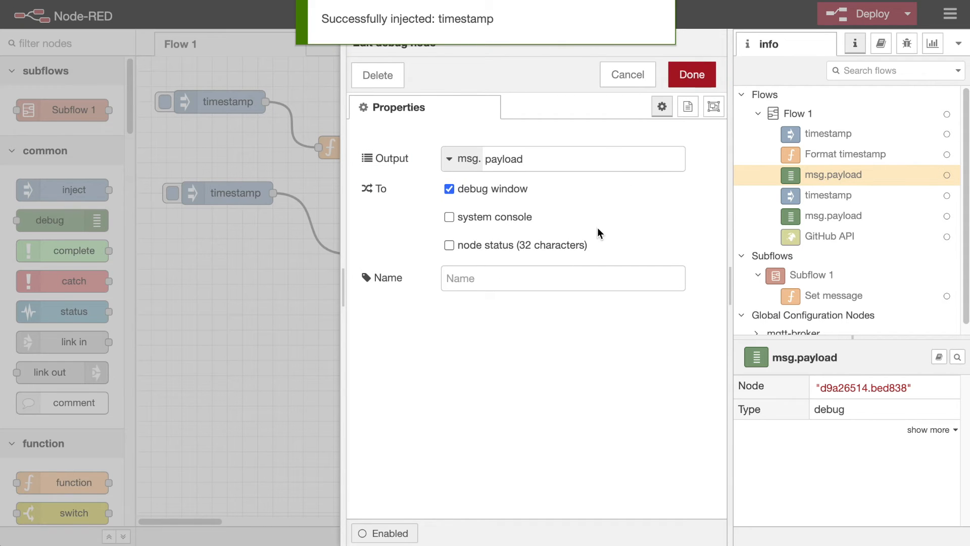
{"action": "left_click", "coordinate": [691, 74]}
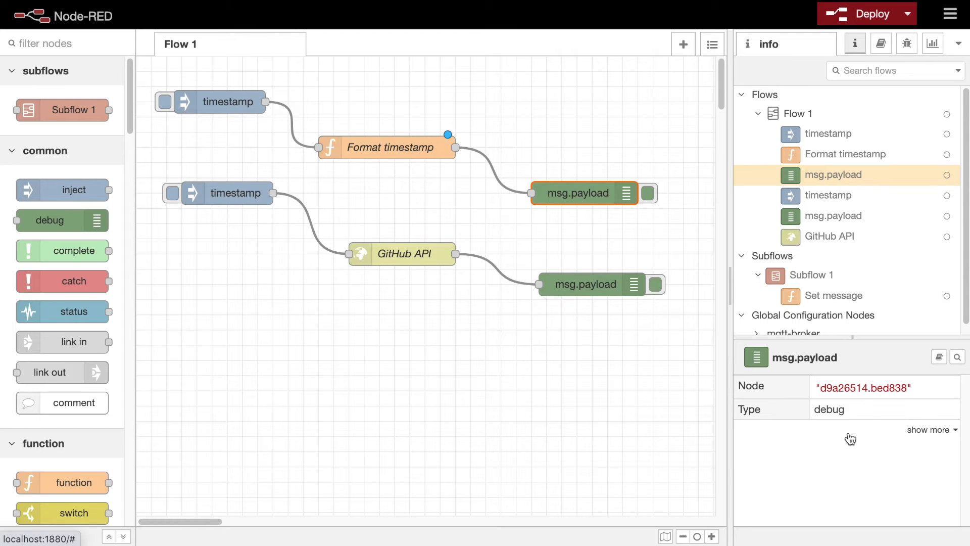
{"action": "left_click", "coordinate": [928, 429]}
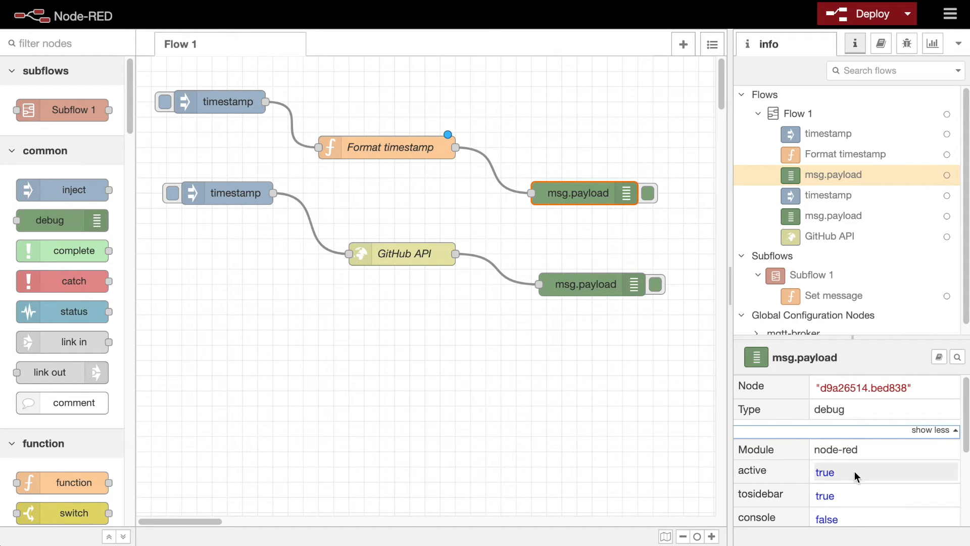
{"action": "scroll", "scroll_direction": "down", "scroll_amount": 3}
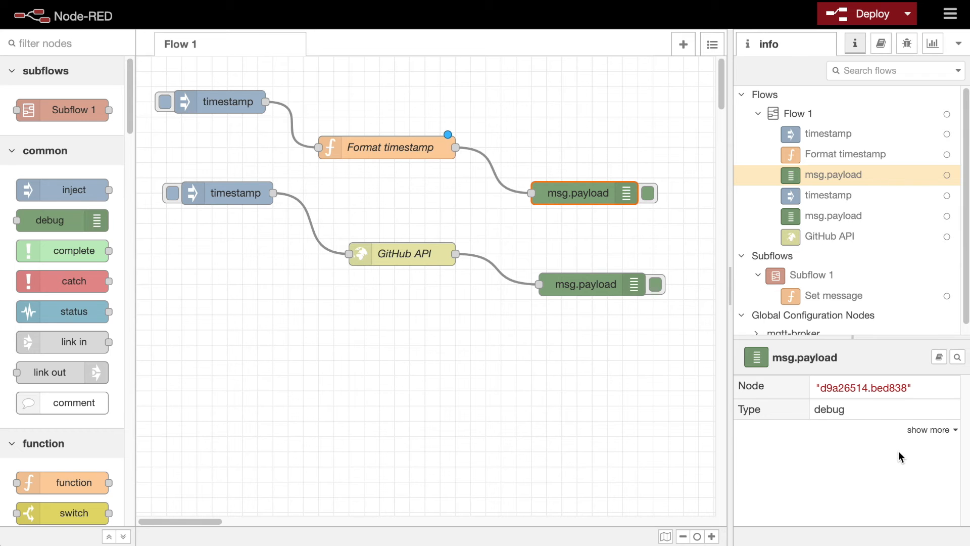
- Set the msg.payload debug node's description to 'My node' and confirm it
{"action": "double_click", "coordinate": [583, 192]}
{"action": "type", "text": "My"}
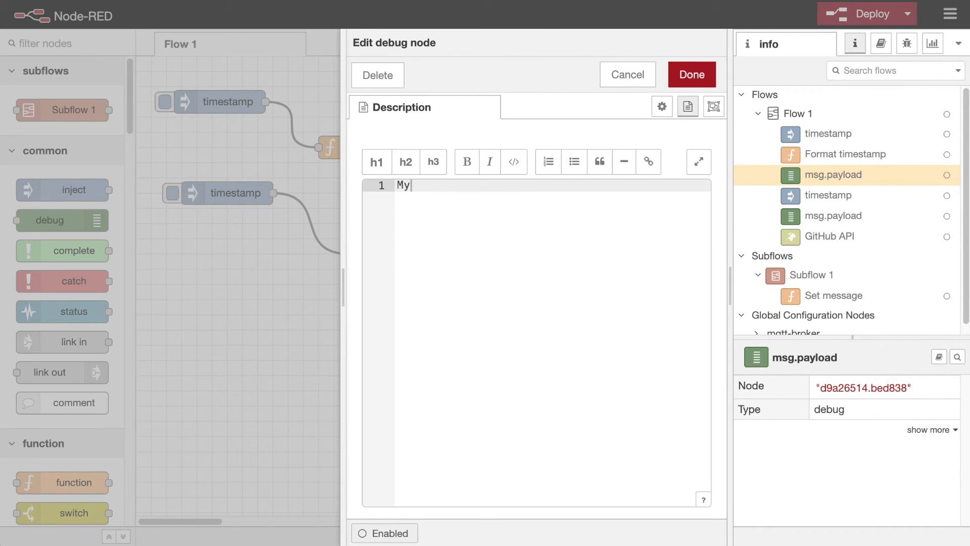
{"action": "left_click", "coordinate": [691, 74]}
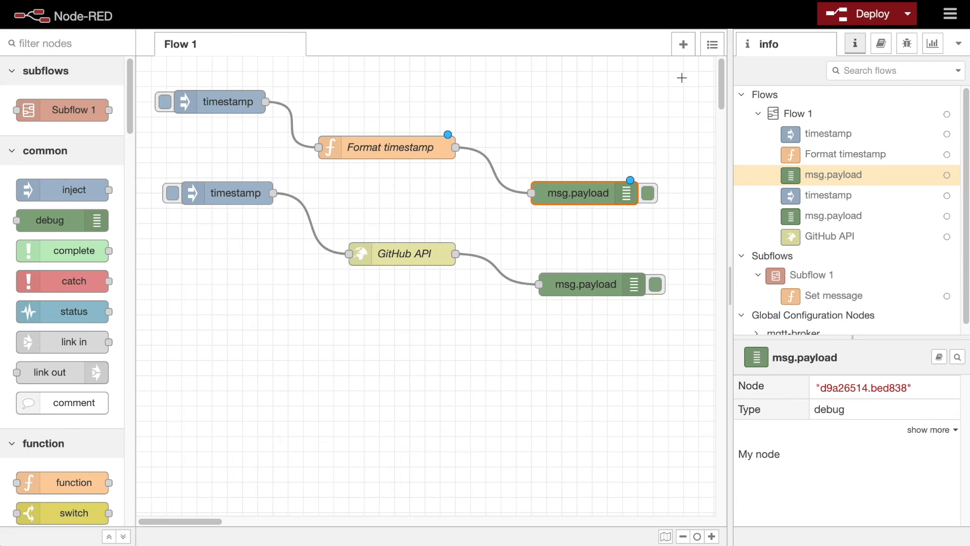
{"action": "mouse_move", "coordinate": [820, 404]}
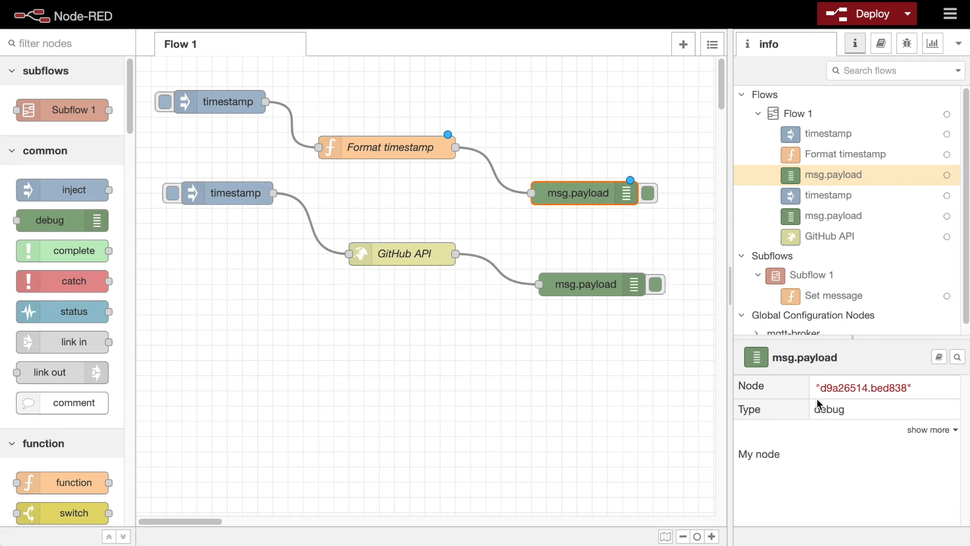
{"action": "mouse_move", "coordinate": [939, 357]}
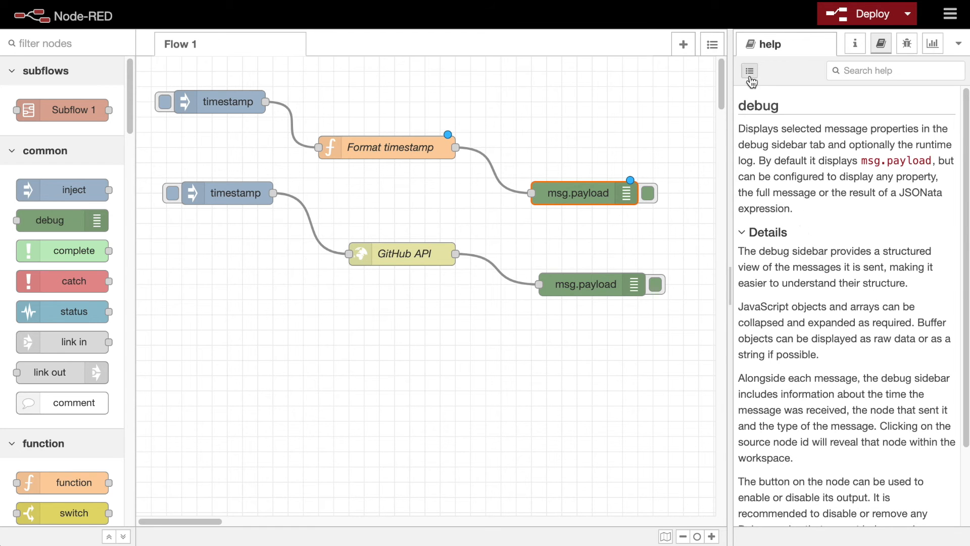
- List the node help topics and read the help for complete, then the csv node
{"action": "left_click", "coordinate": [749, 69]}
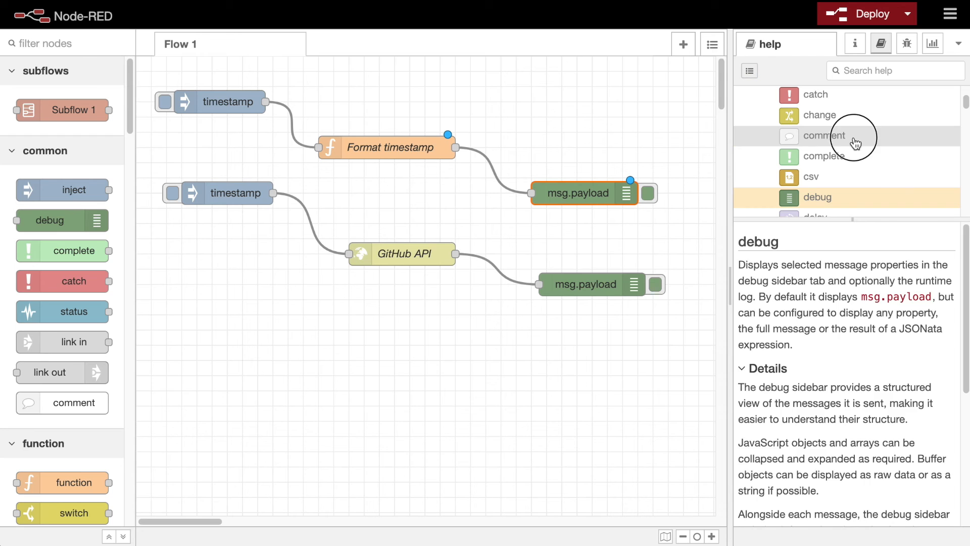
{"action": "left_click", "coordinate": [824, 156]}
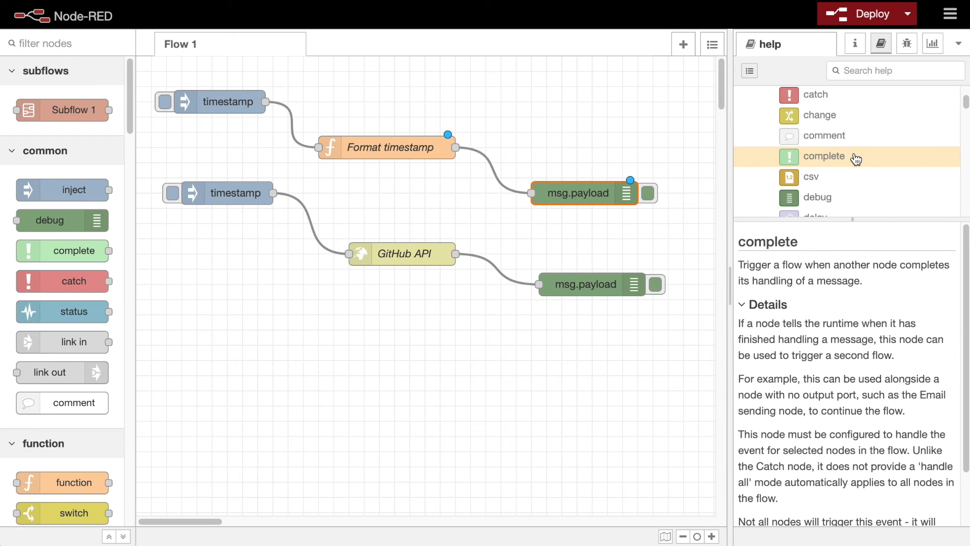
{"action": "left_click", "coordinate": [811, 177]}
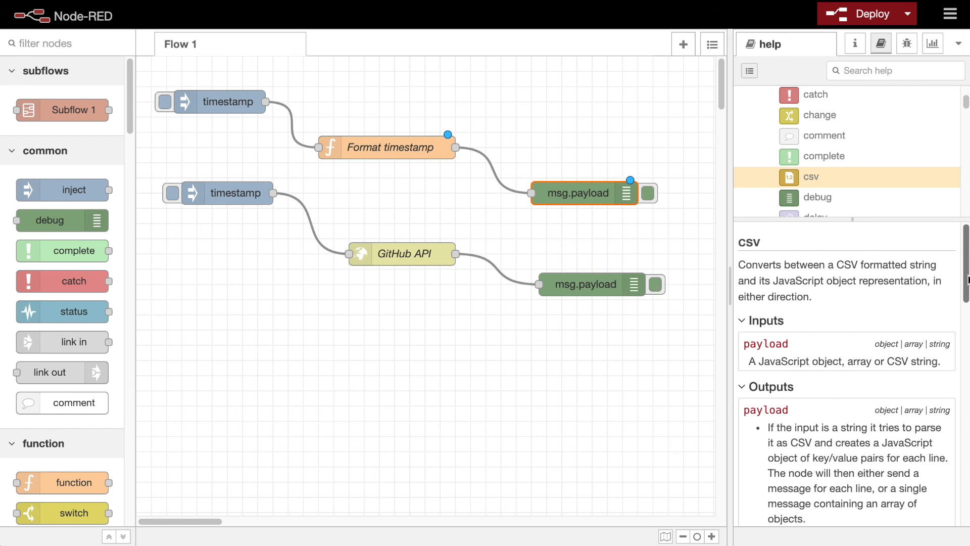
{"action": "scroll", "scroll_direction": "down", "scroll_amount": 3}
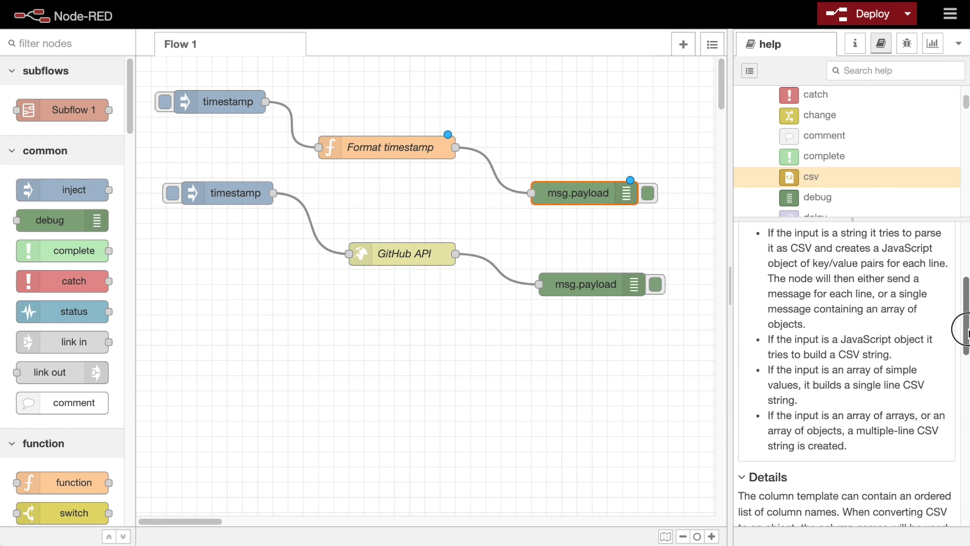
{"action": "scroll", "scroll_direction": "down", "scroll_amount": 3}
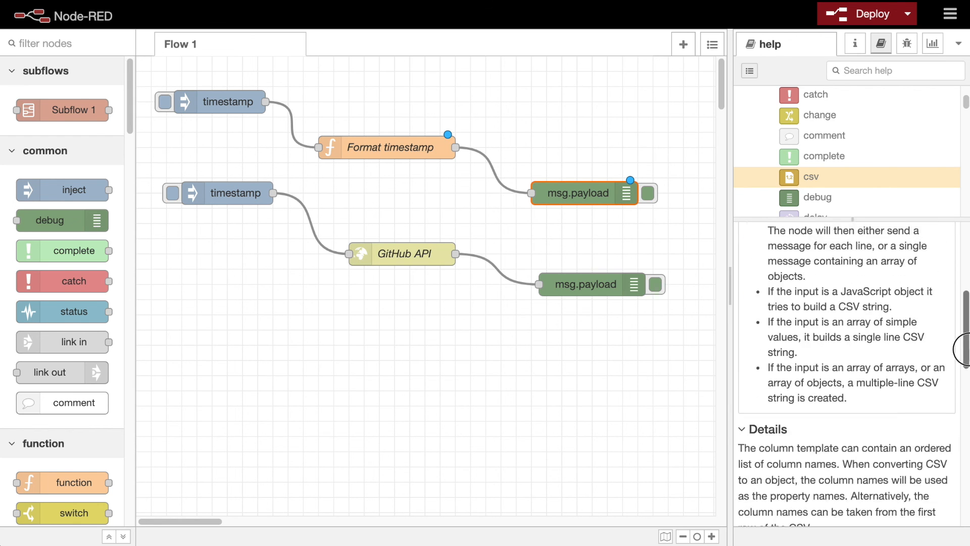